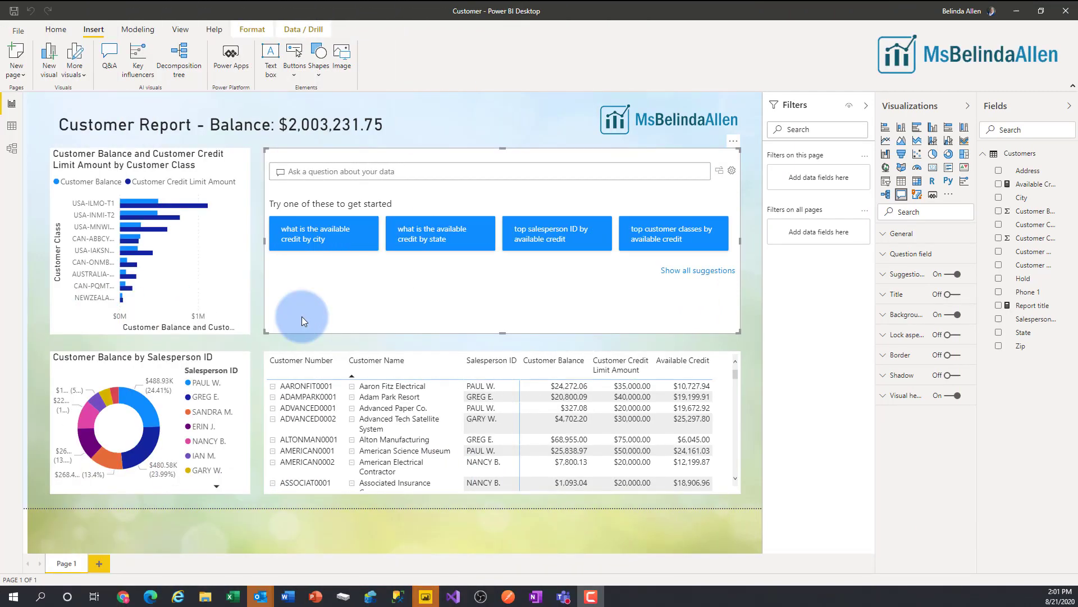
mouse_move(428, 311)
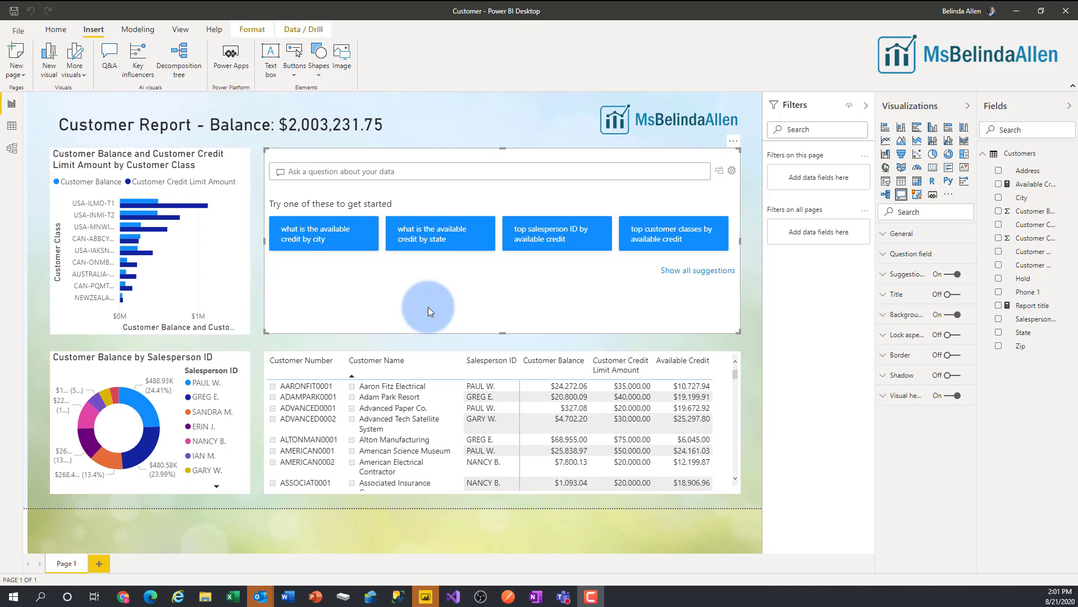
mouse_move(454, 285)
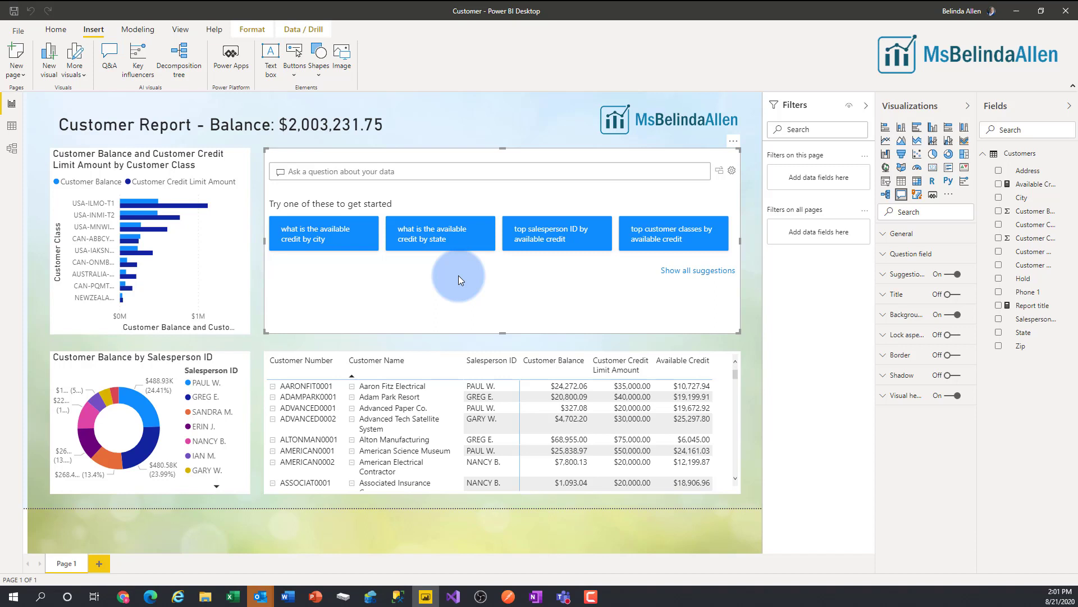
mouse_move(667, 285)
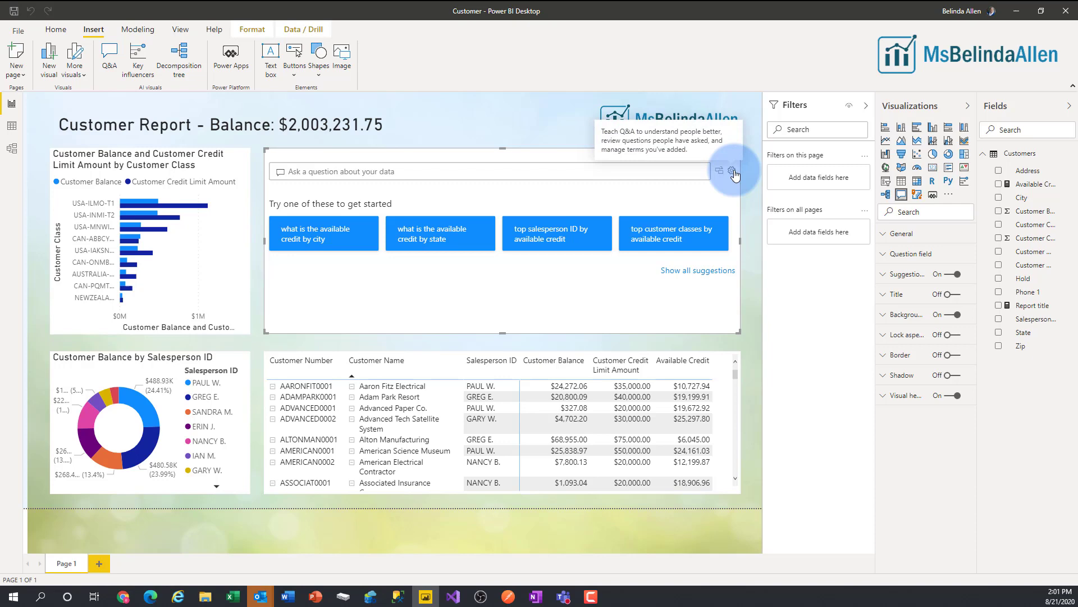
- Reach the Suggest questions page of Q&A setup from the visual's gear
click(735, 169)
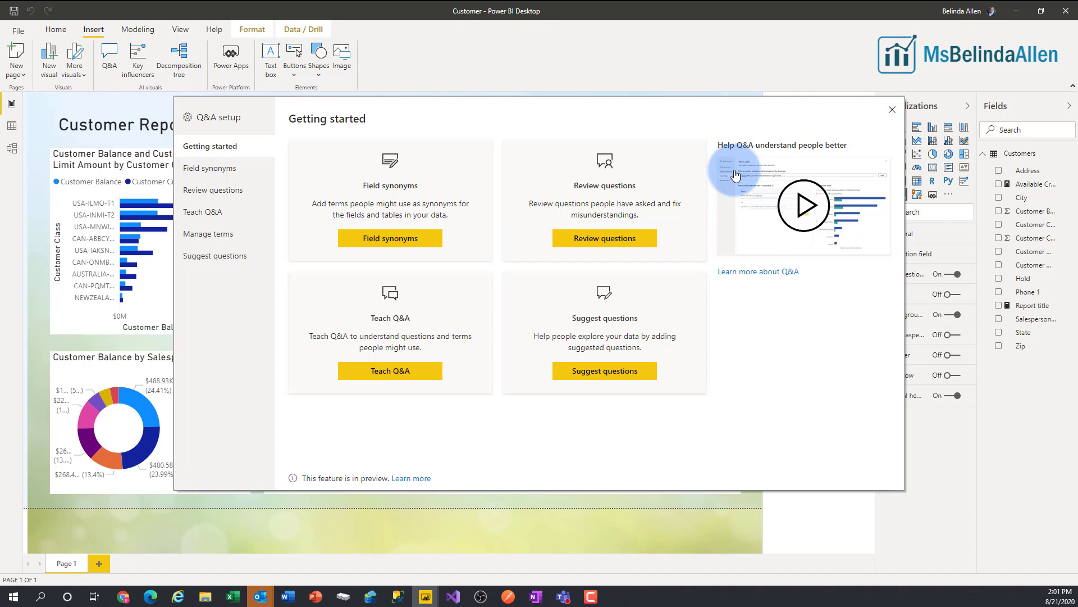
mouse_move(597, 198)
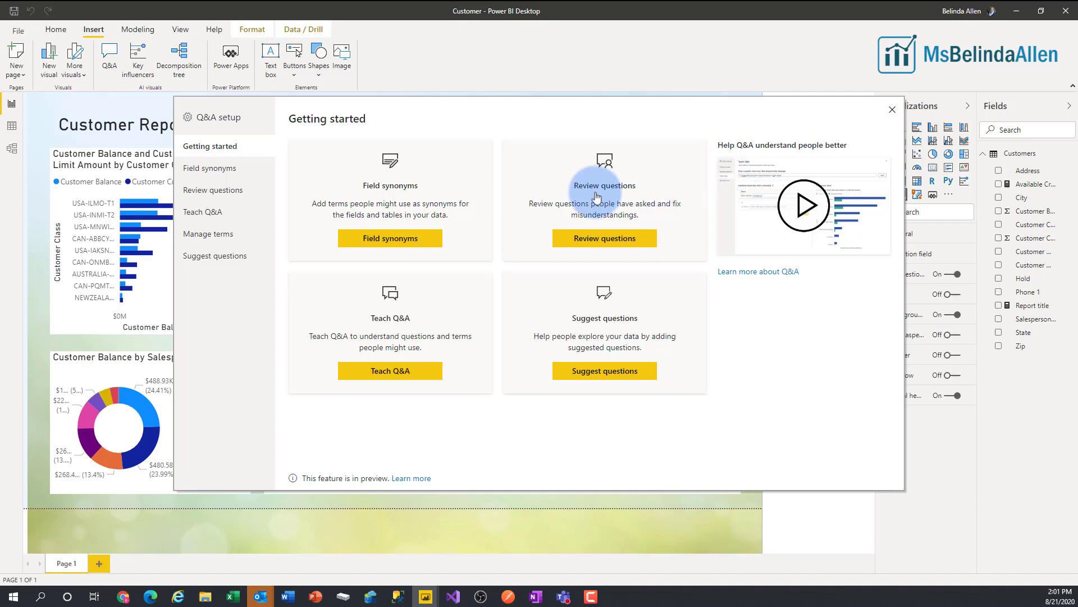
click(214, 255)
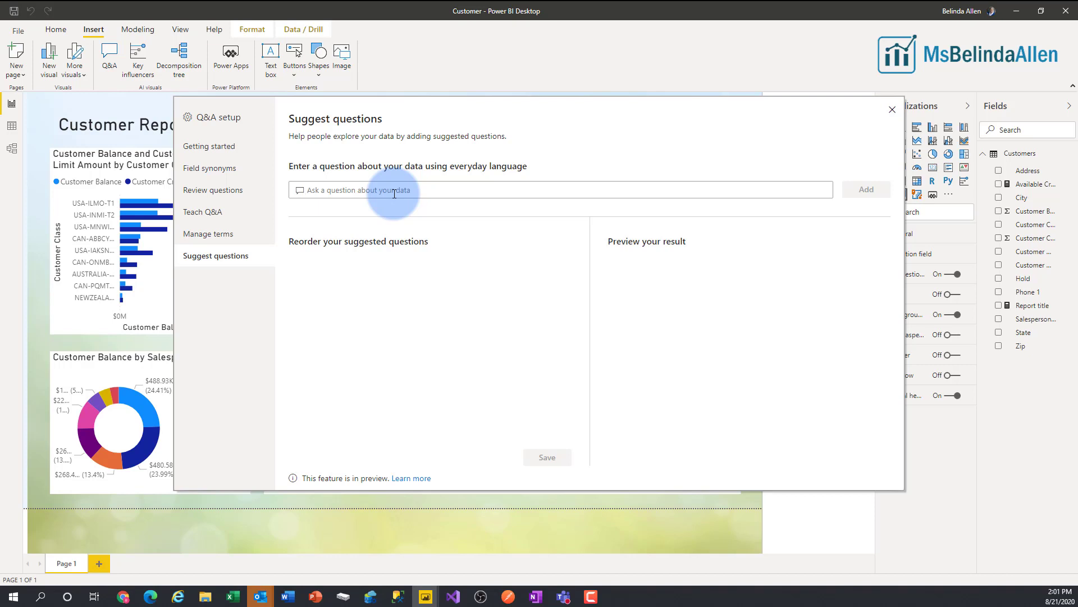
- Add 'Who are the top 2 salesperson ID by customer balance?' as a suggested question and begin the next one
text(Who are the top 2 sales)
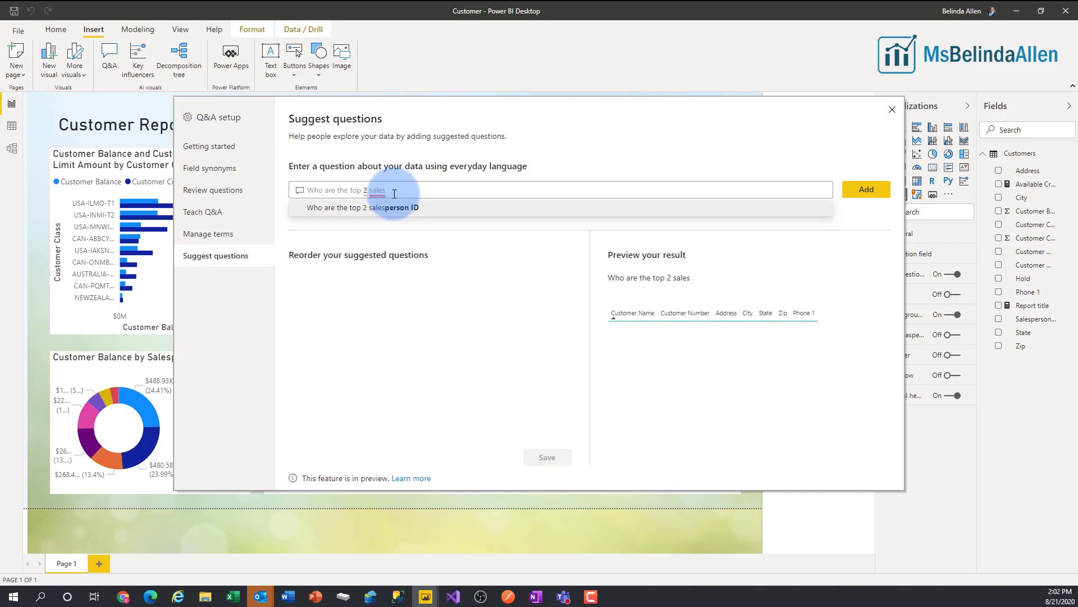
click(360, 206)
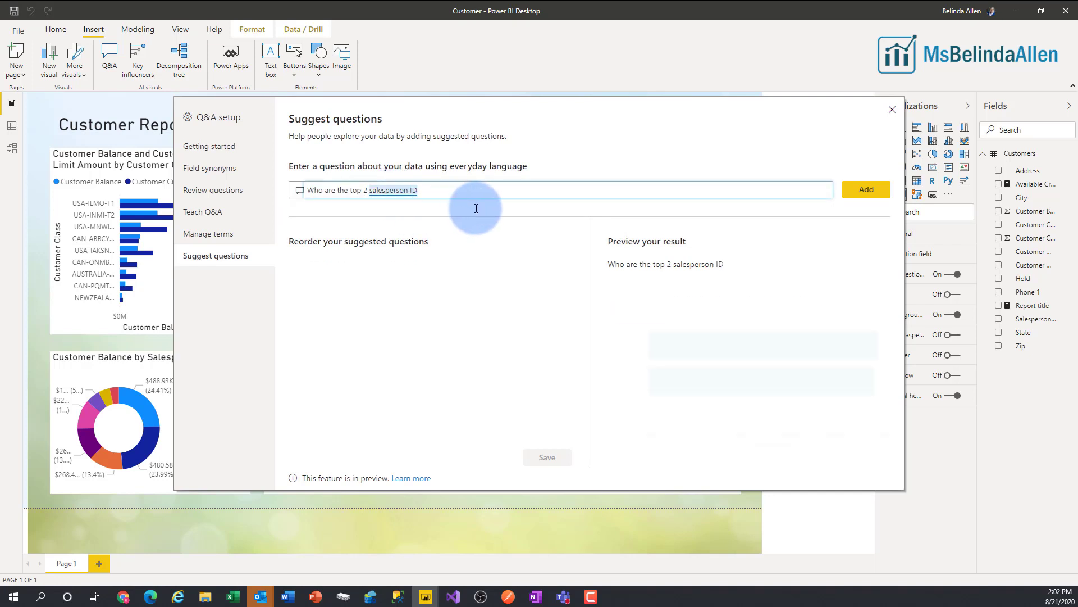
text(by customer)
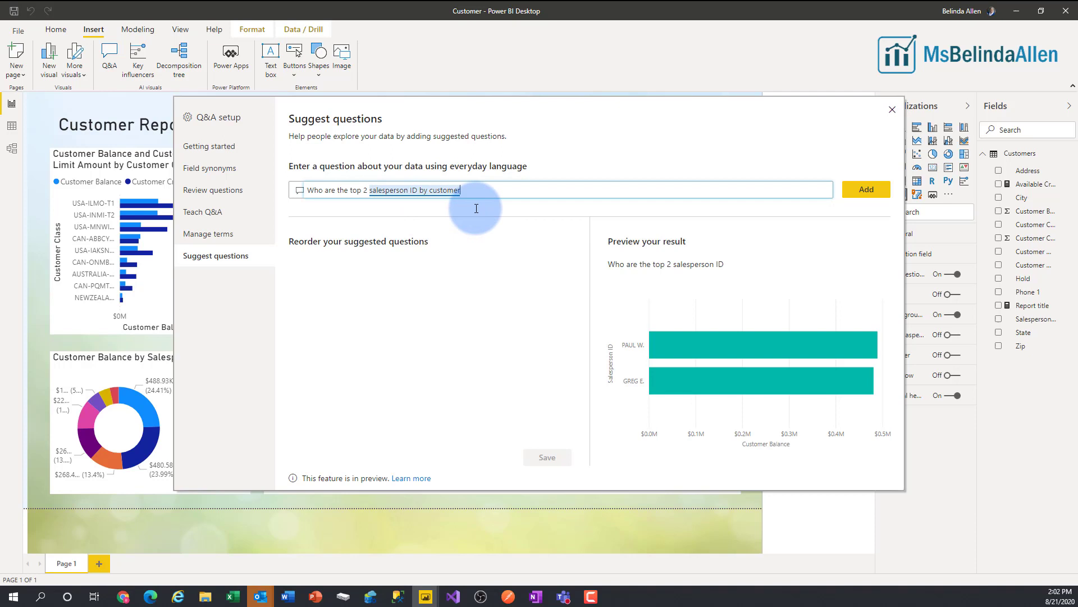
text(ba)
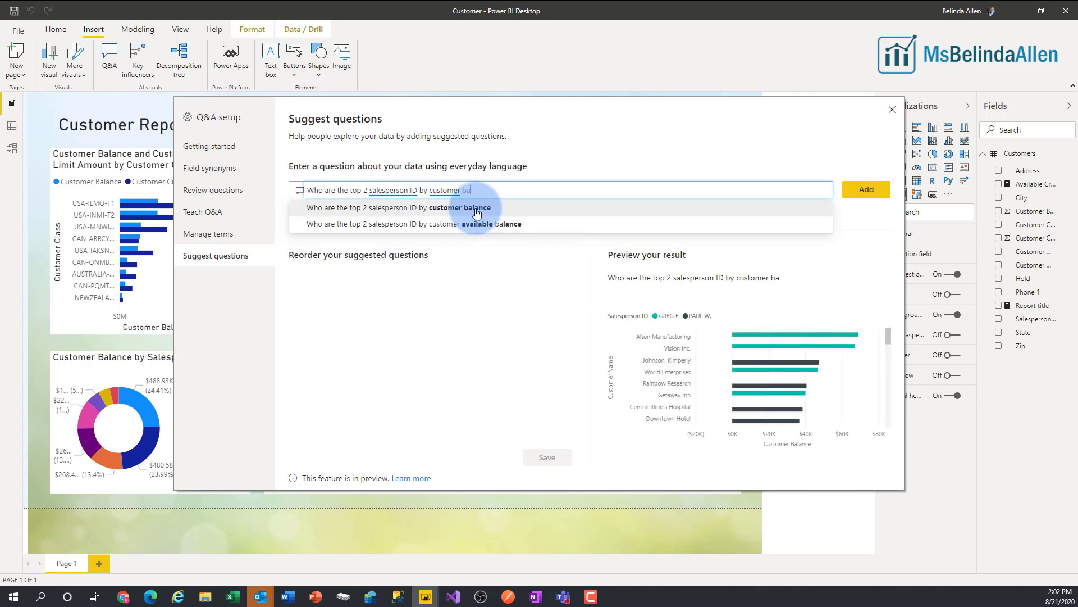
click(407, 207)
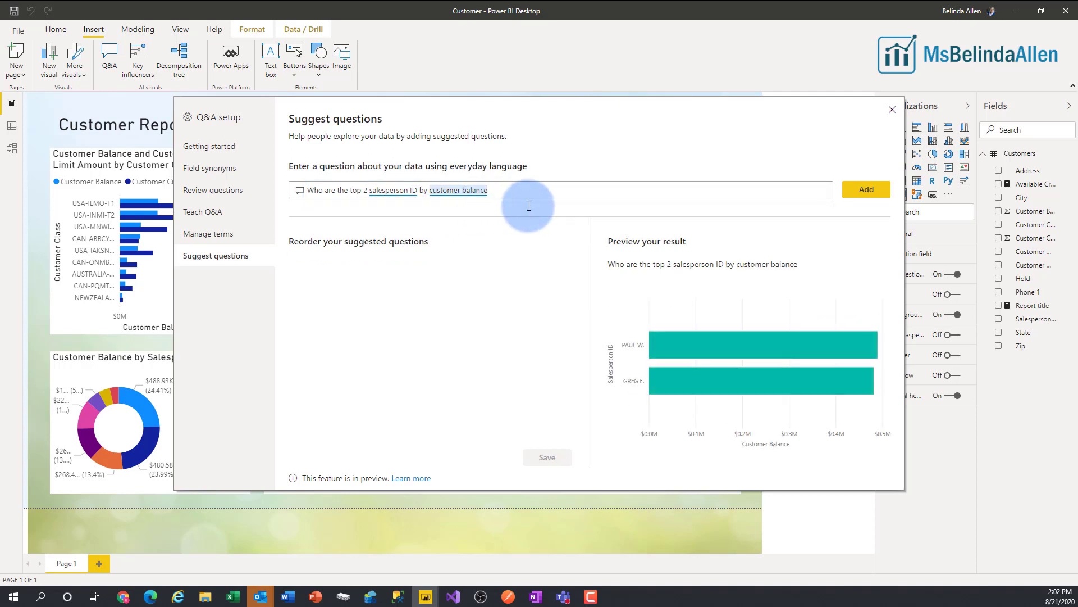
text(?)
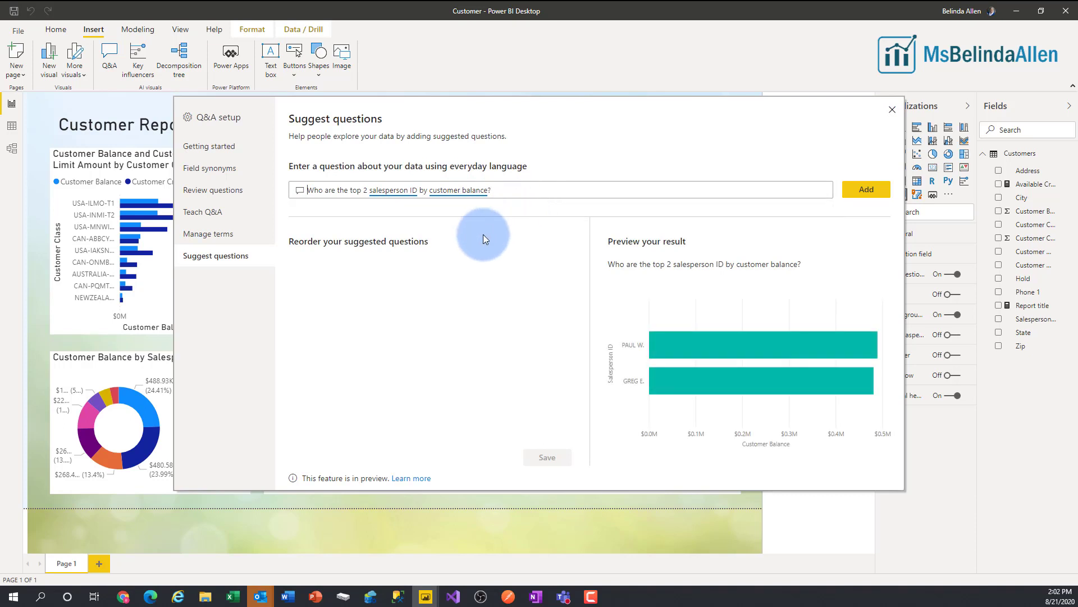
mouse_move(781, 372)
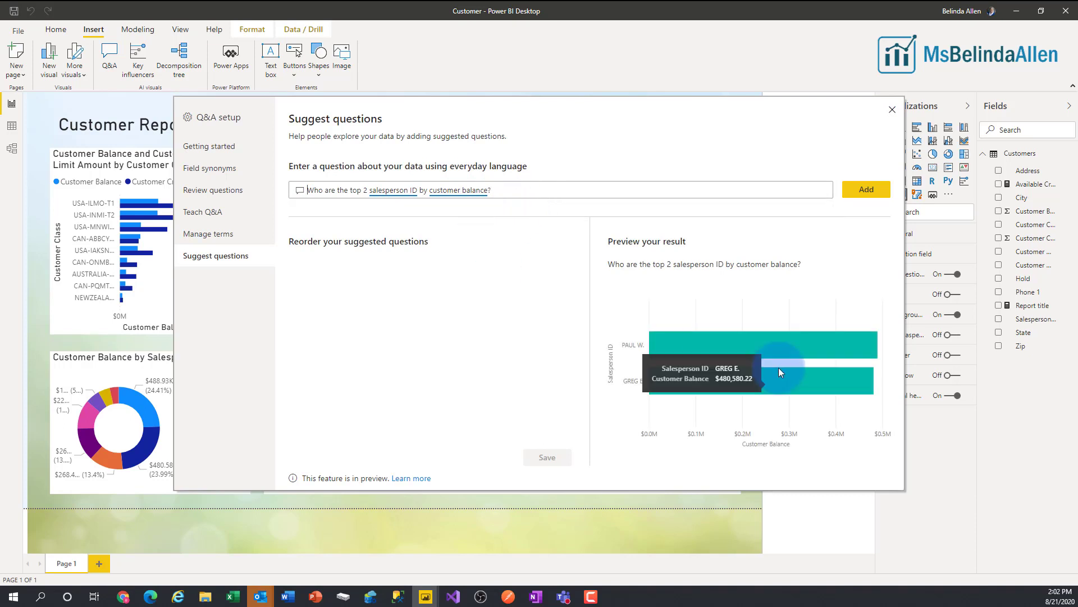
click(866, 189)
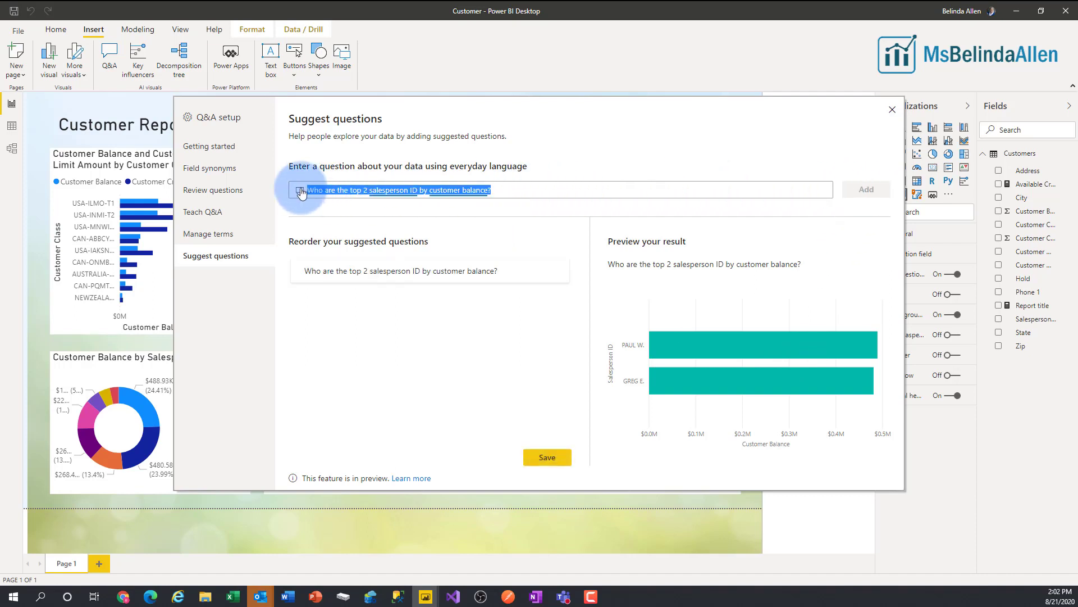
text(In what states do we have the highest custom)
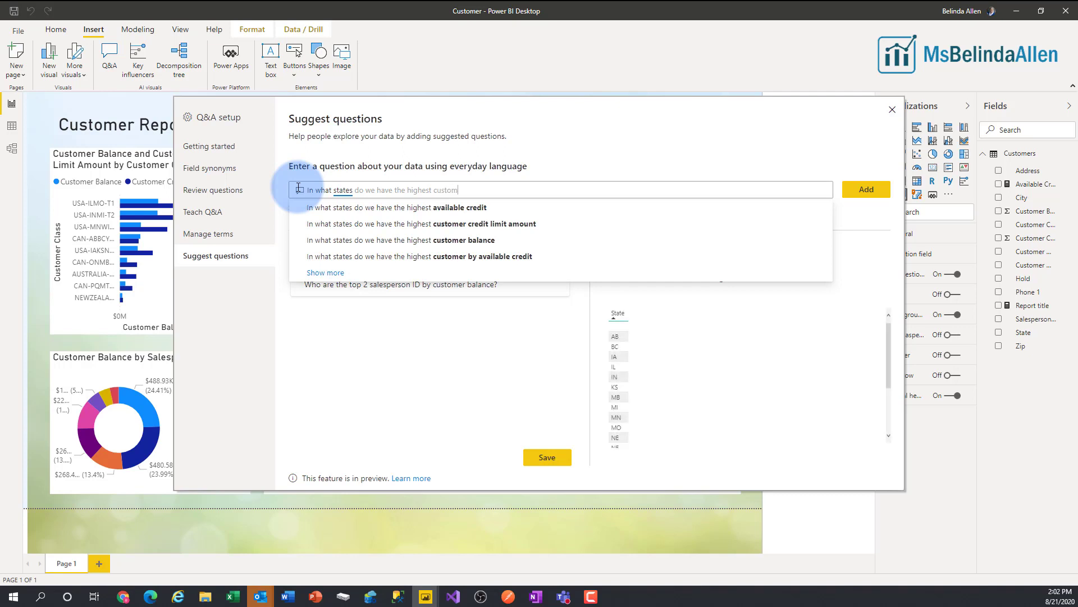
- Add 'In what states do we have the highest customer balance?' as a second suggested question
click(470, 240)
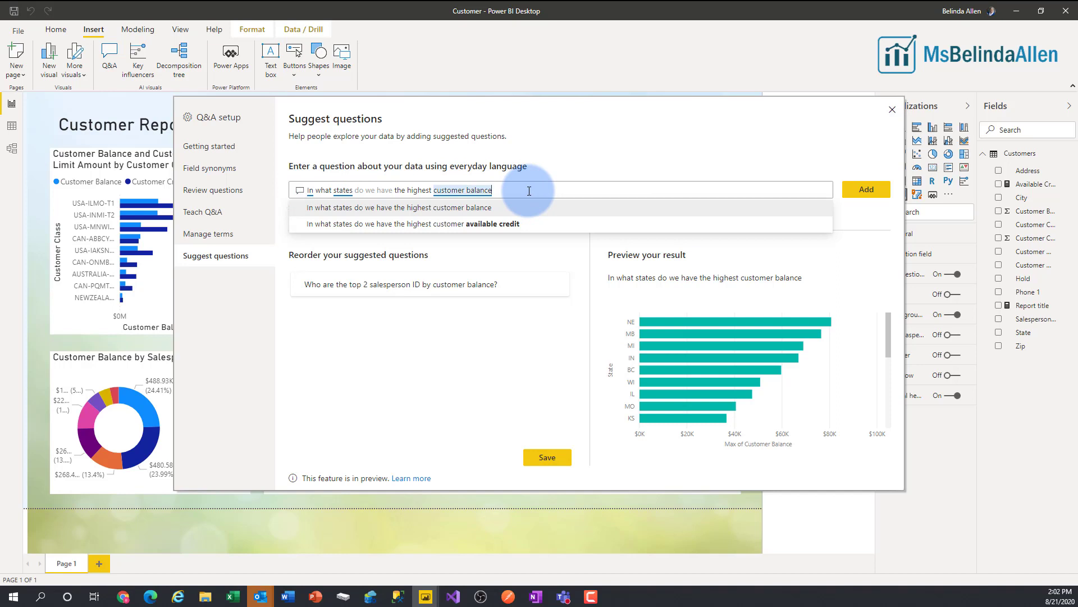
text(?)
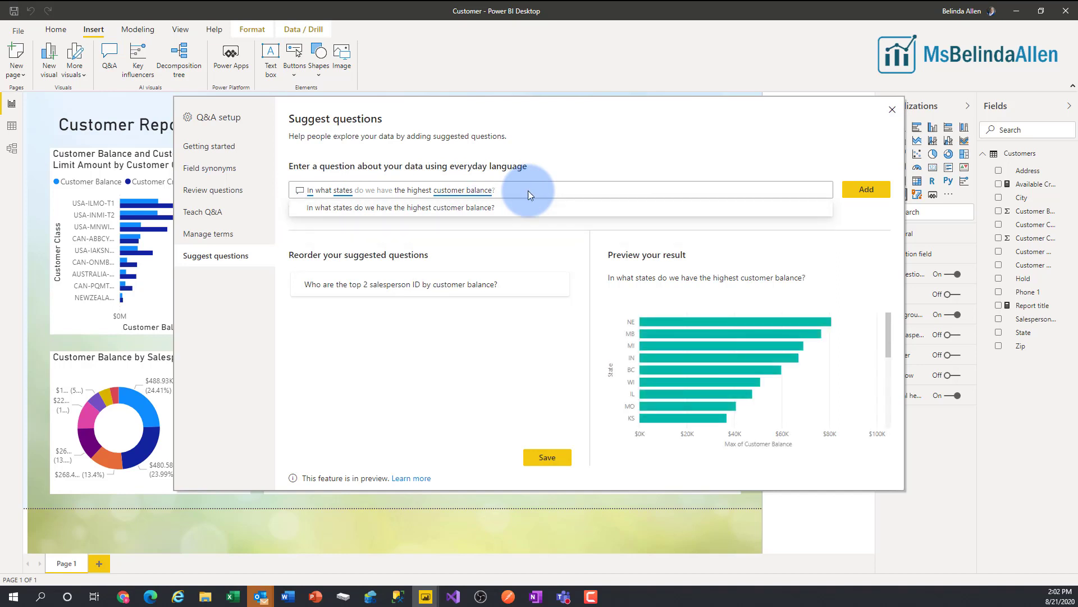
click(866, 188)
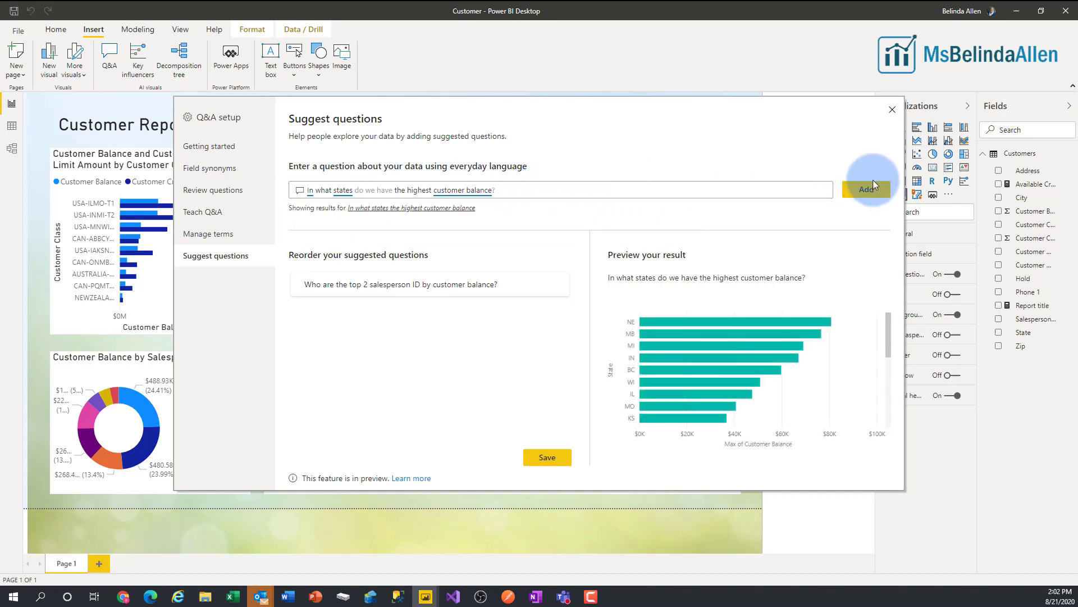
click(866, 189)
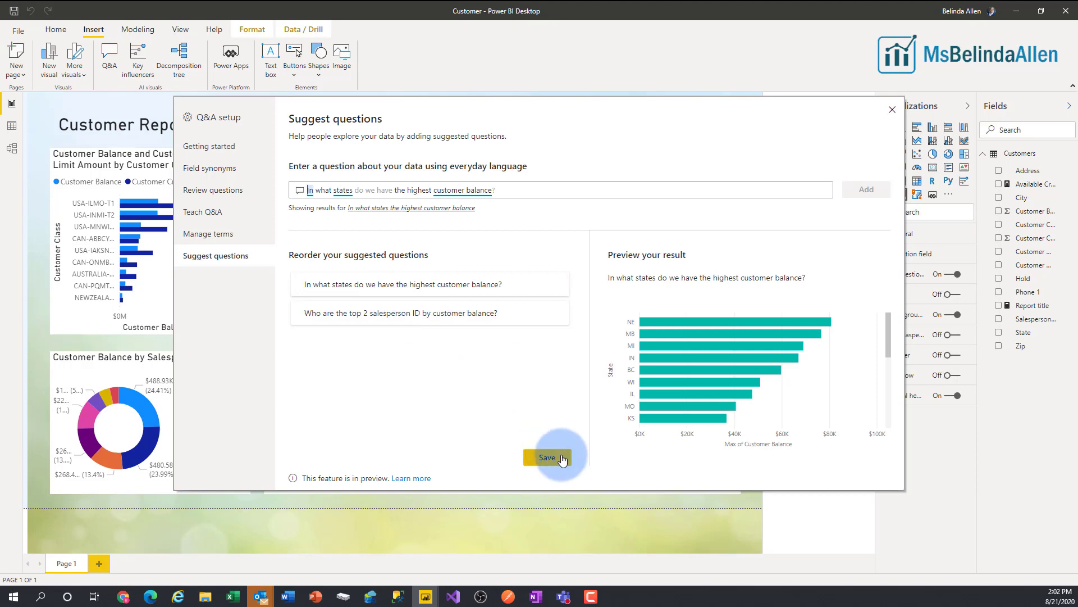
- Save the suggested questions and return to the report
click(547, 458)
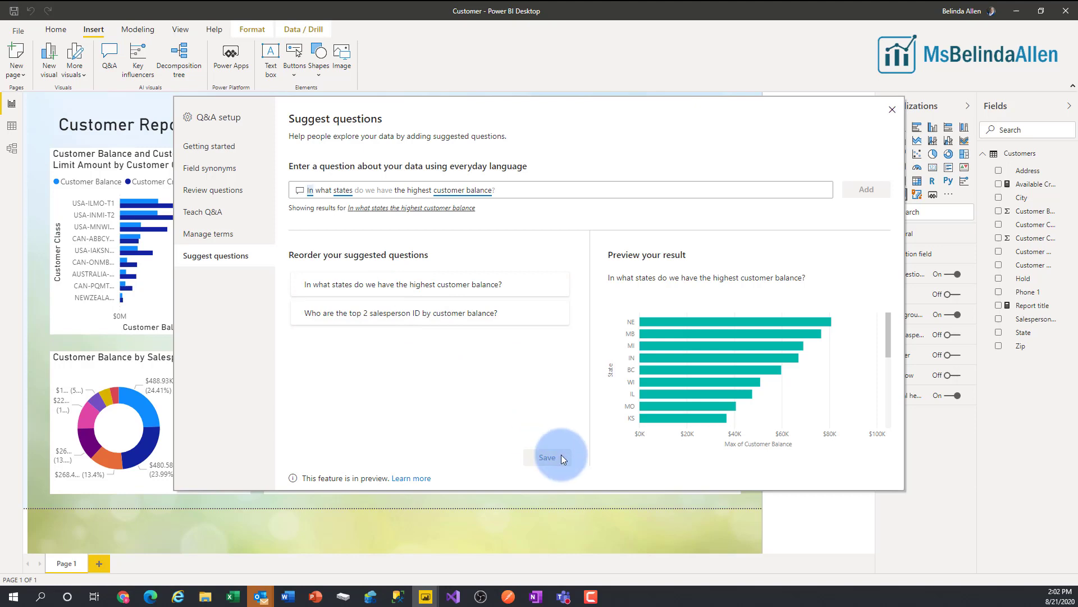
click(547, 458)
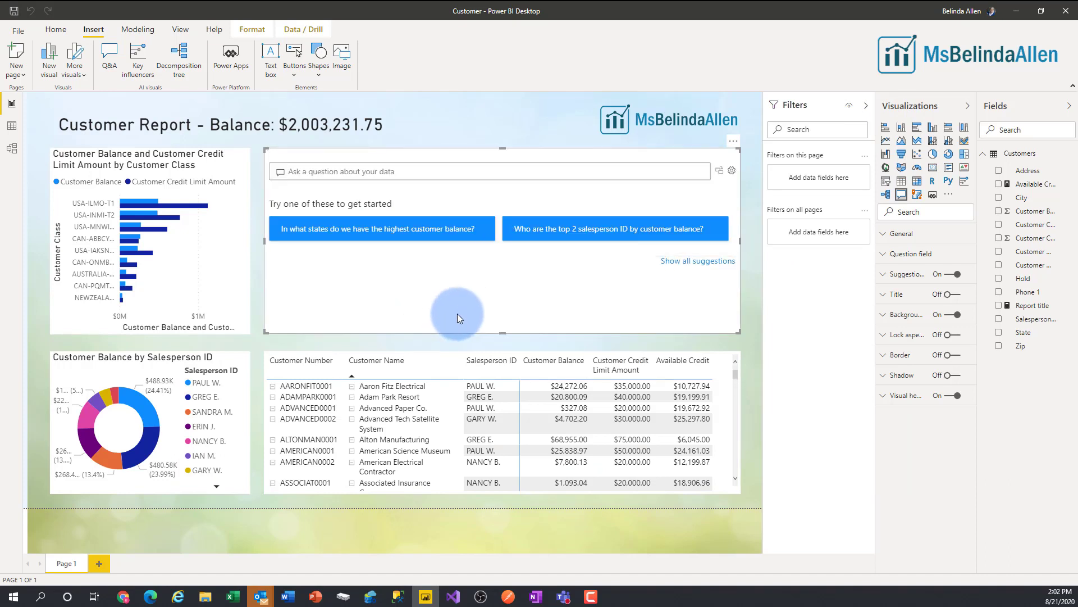
mouse_move(529, 302)
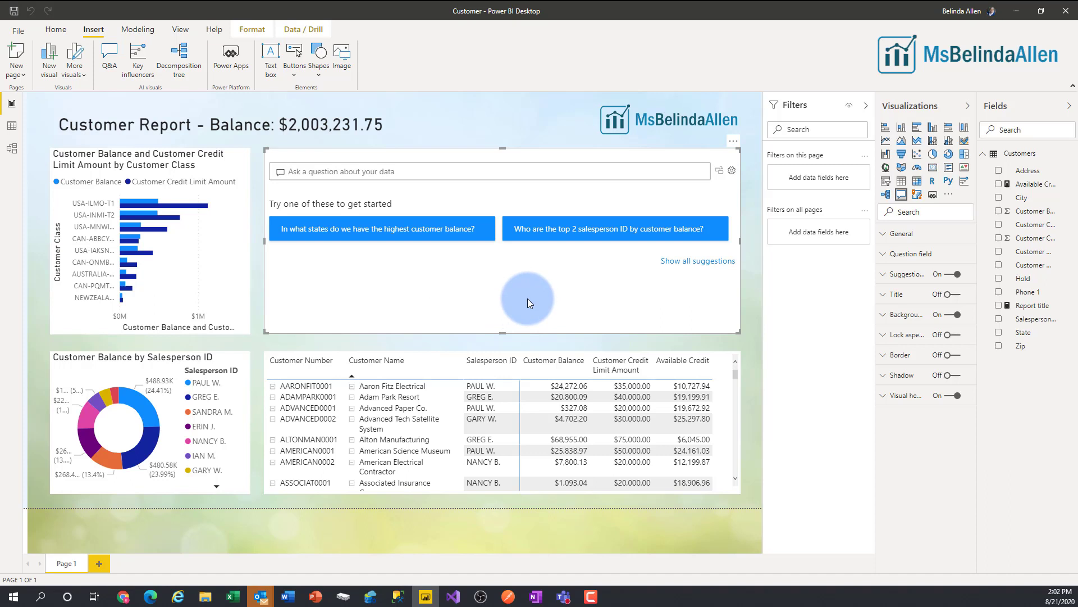
- Expand and collapse the suggestions, then answer the highest customer balance by state question as a bar chart
click(696, 260)
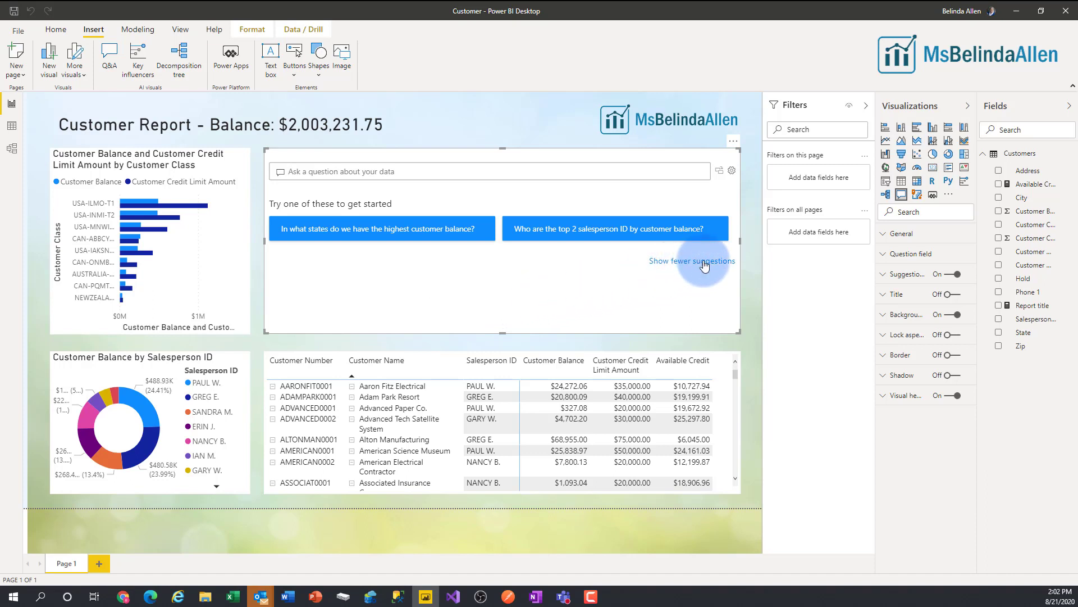
click(692, 260)
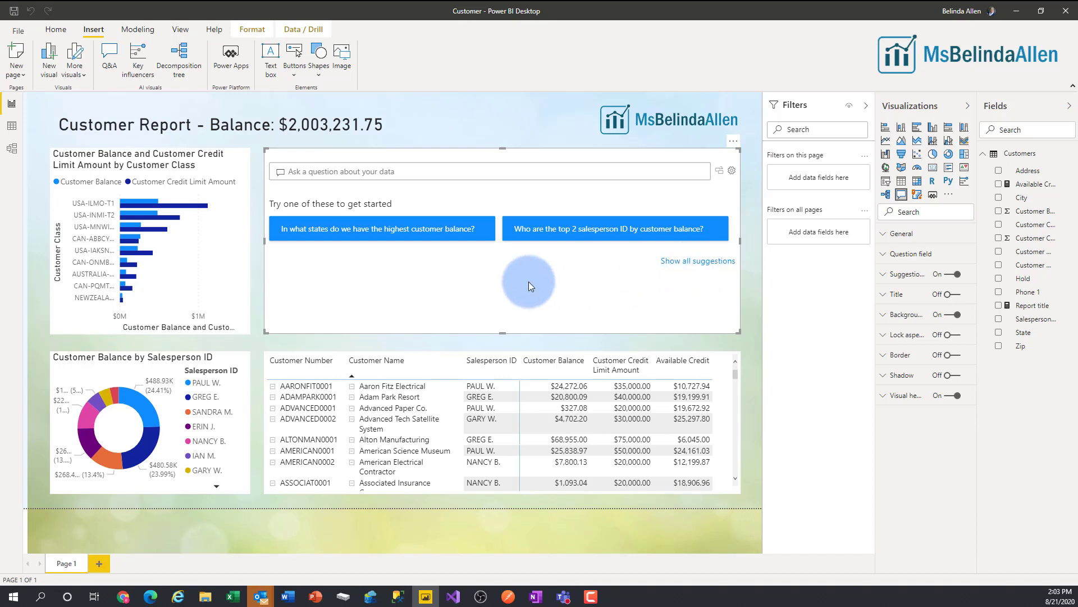
click(381, 228)
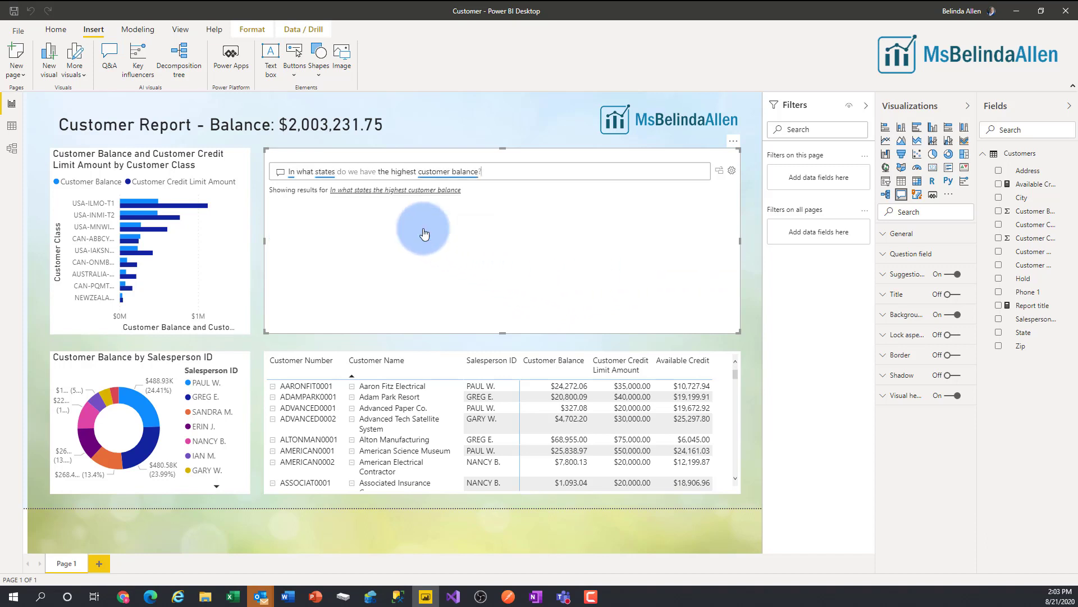
click(425, 231)
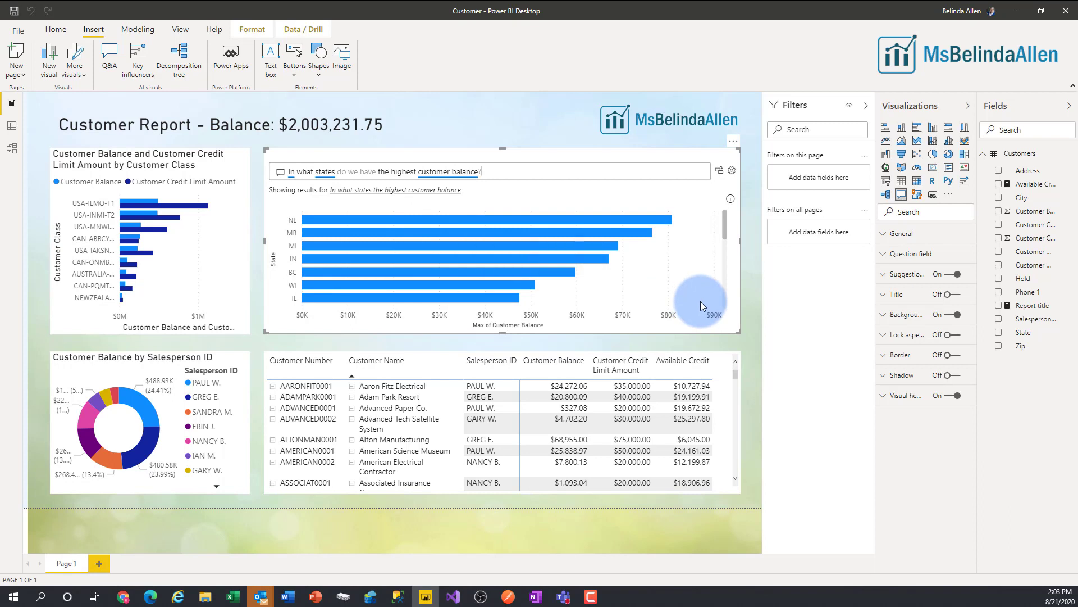